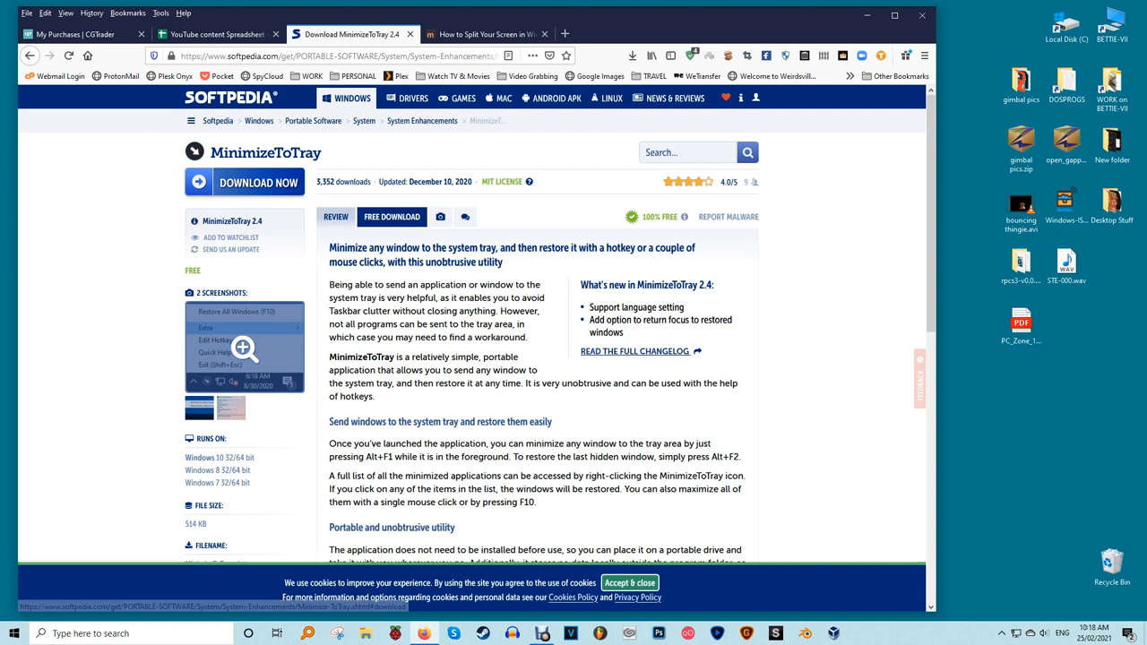
Step: Download MinimizeToTray from Softpedia via the Secure Download (US) source
left_click(258, 183)
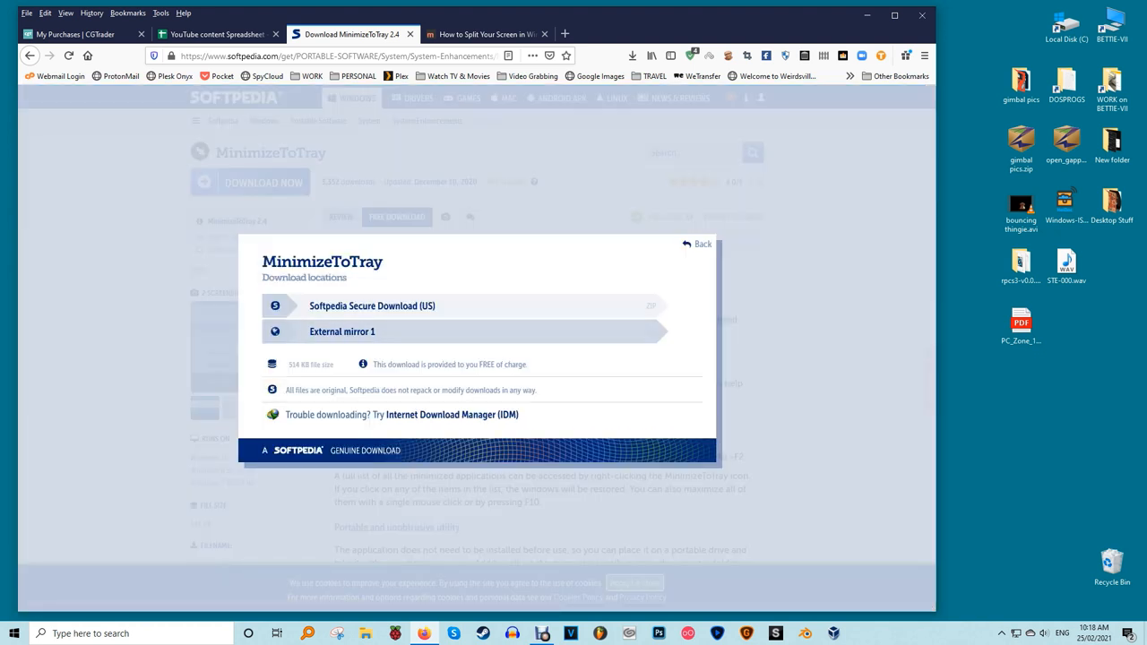
left_click(373, 305)
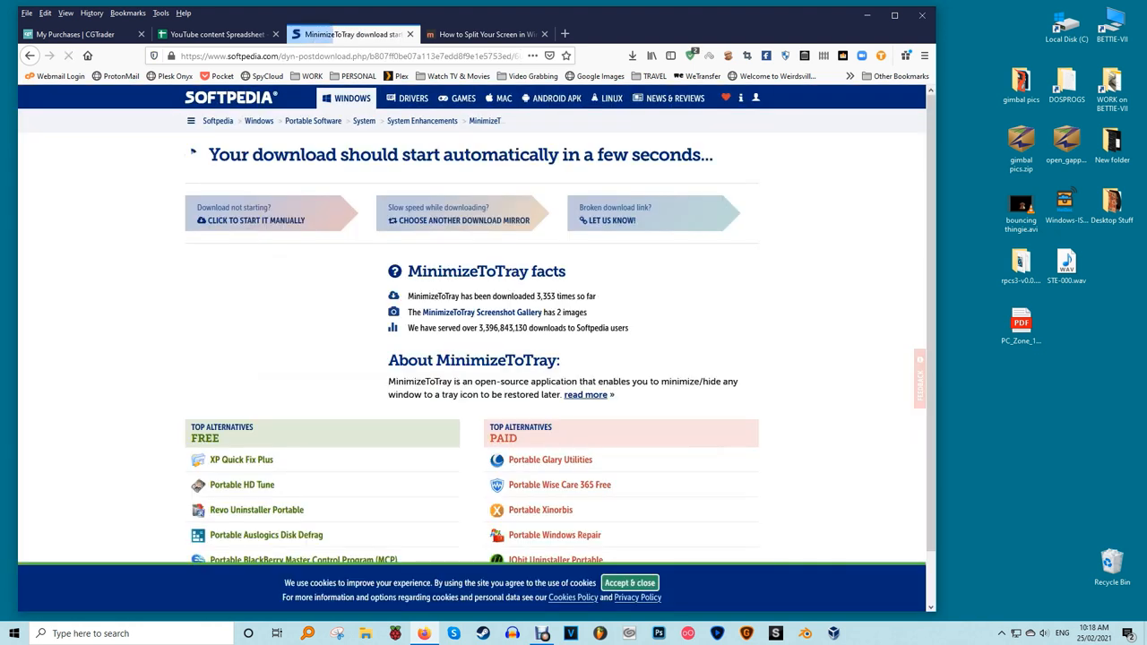
left_click(636, 581)
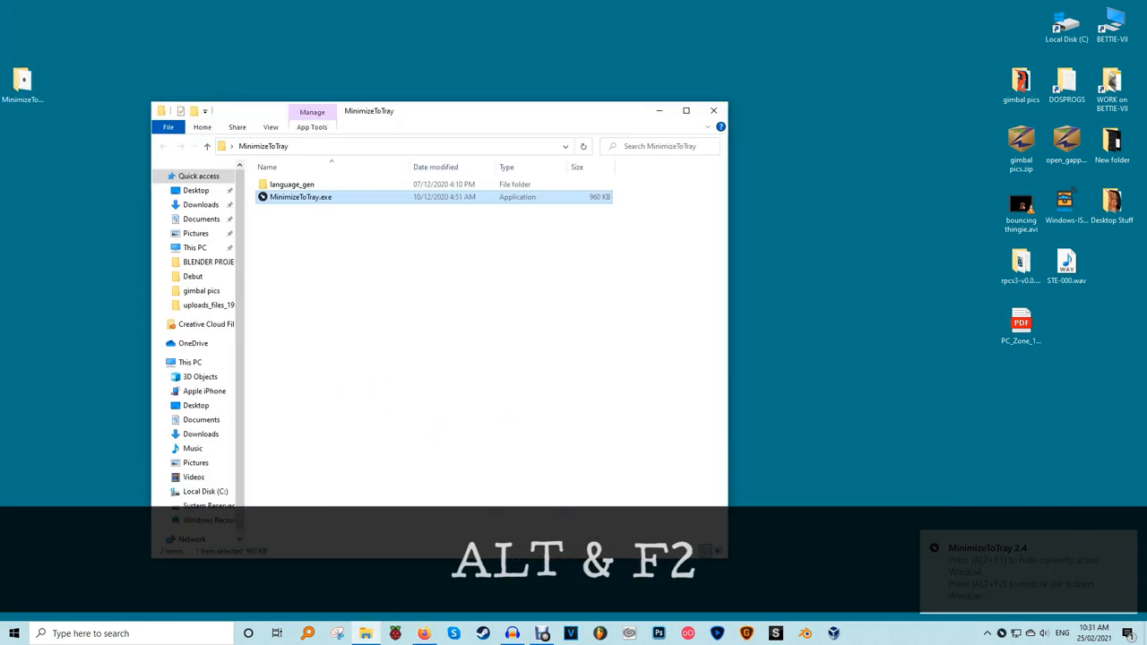
Step: Hide the Audacity window to the tray with MinimizeToTray's hotkeys, then restore it from the tray list
key("alt+F1")
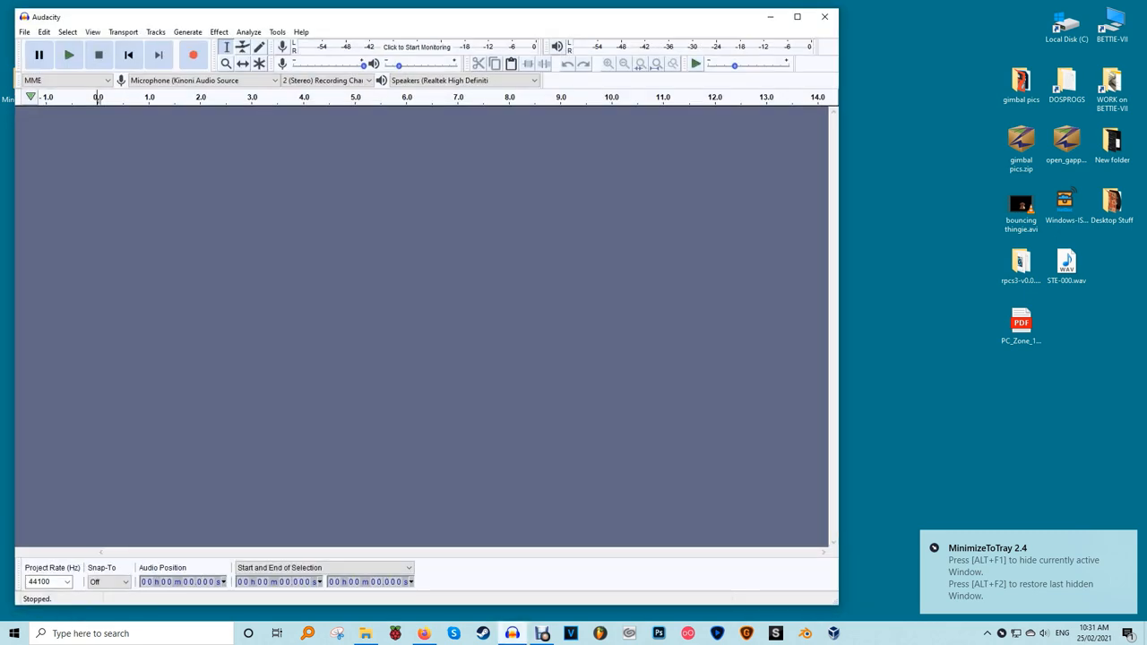
key("F10")
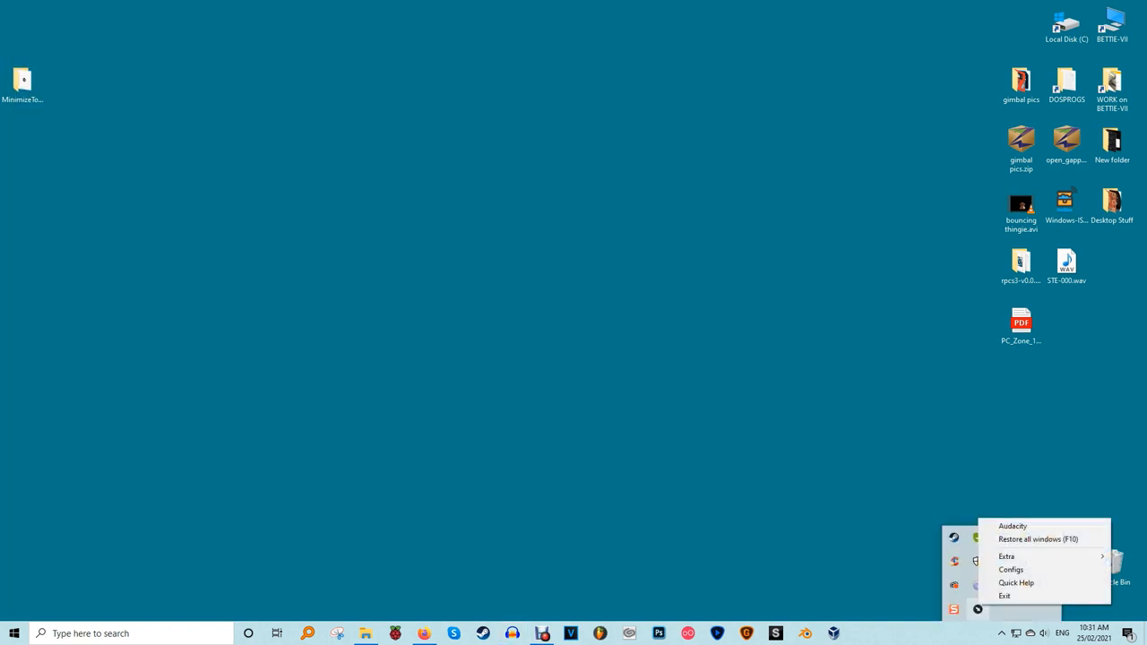
mouse_move(1012, 527)
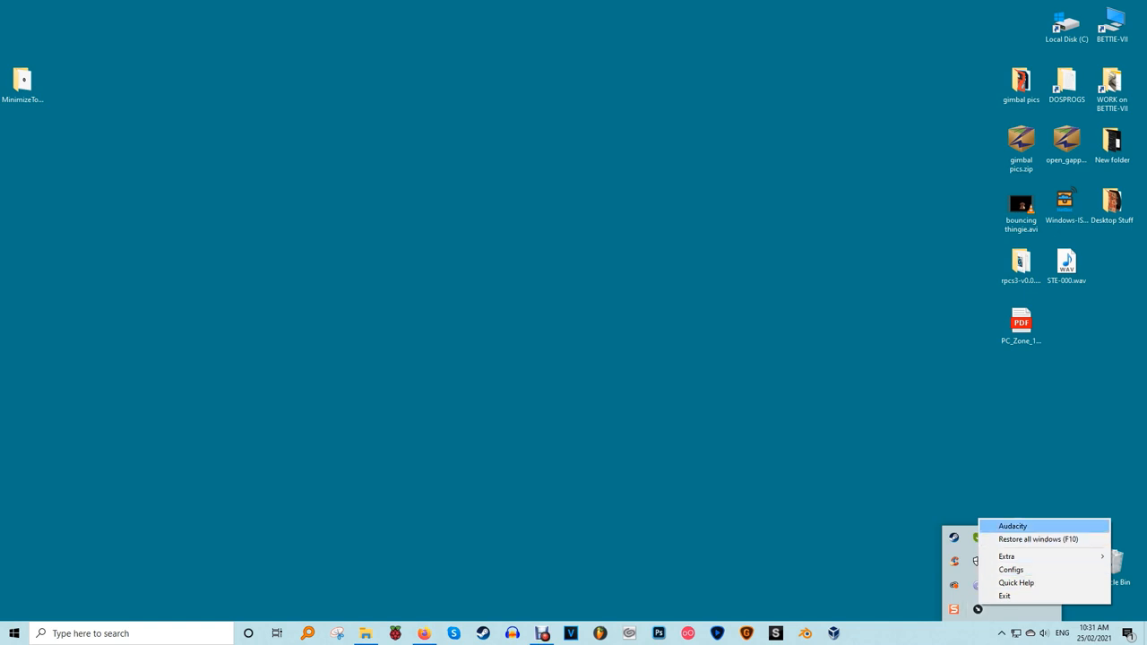
left_click(1014, 527)
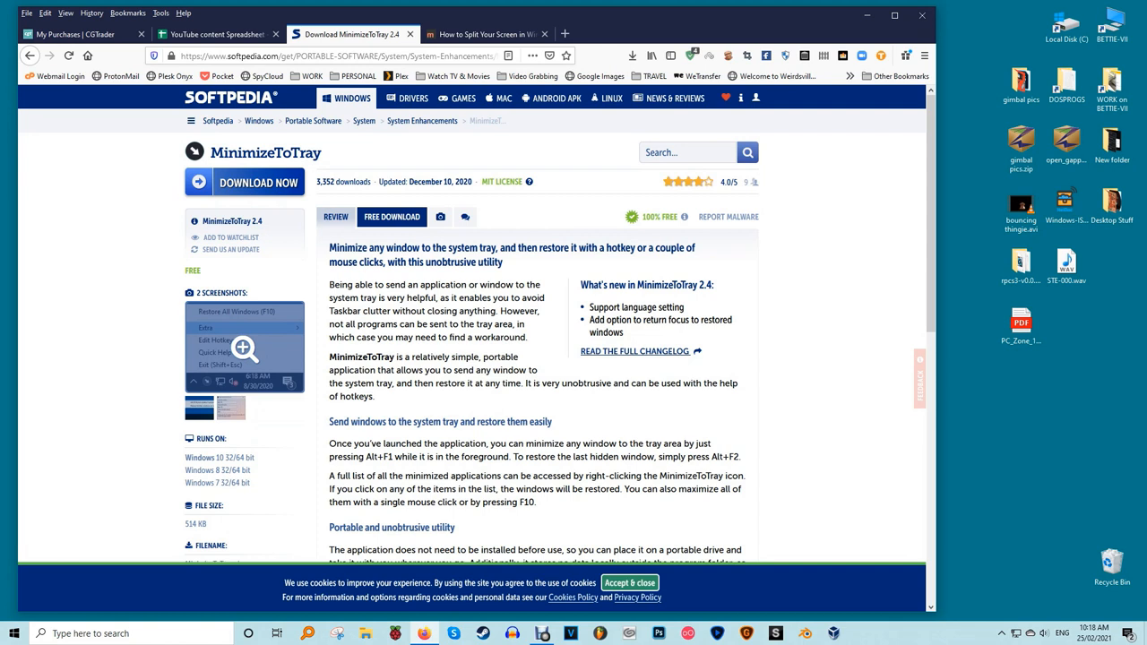
Step: Download the Traymond ZIP from its GitHub repository and review the README's Controls section
left_click(613, 222)
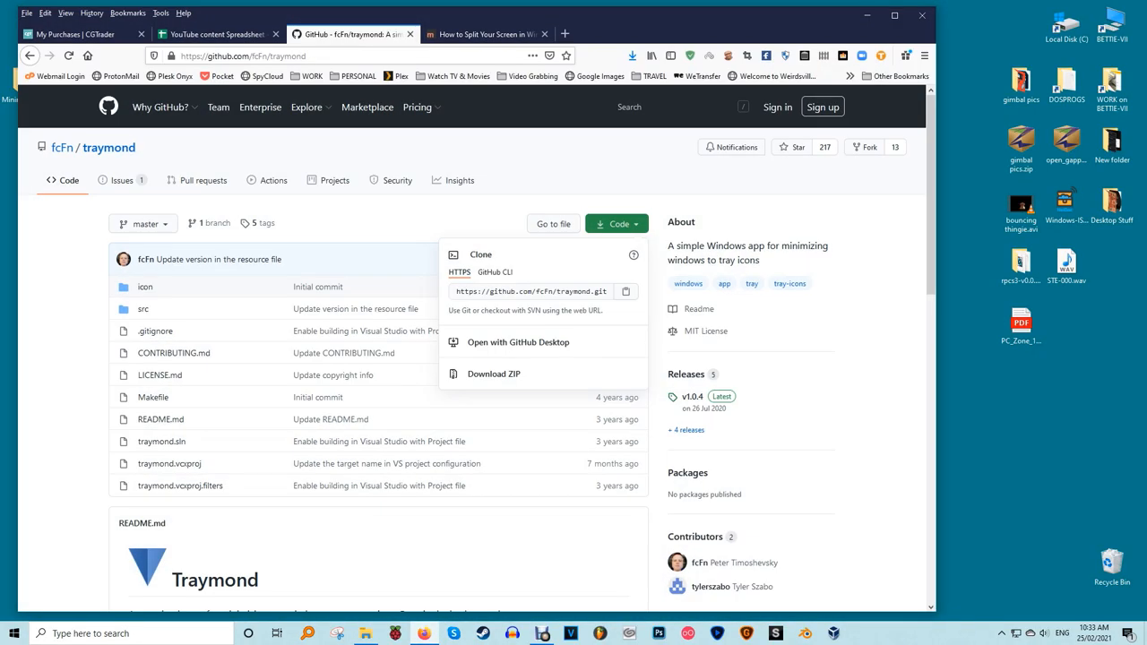
scroll("down", 3)
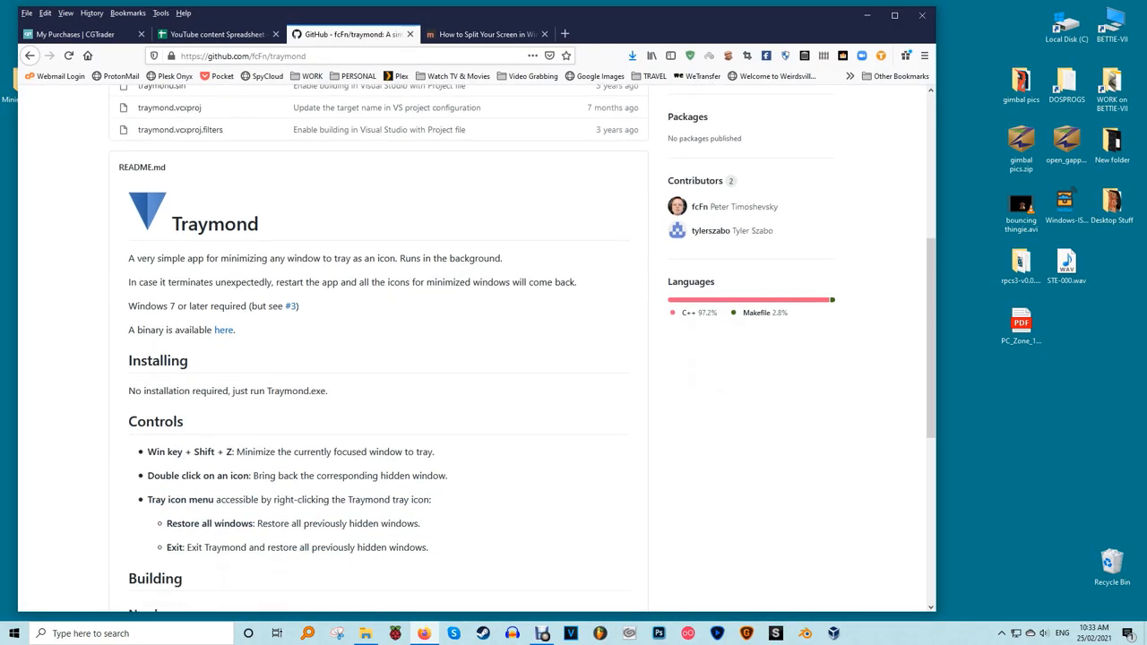
scroll("down", 3)
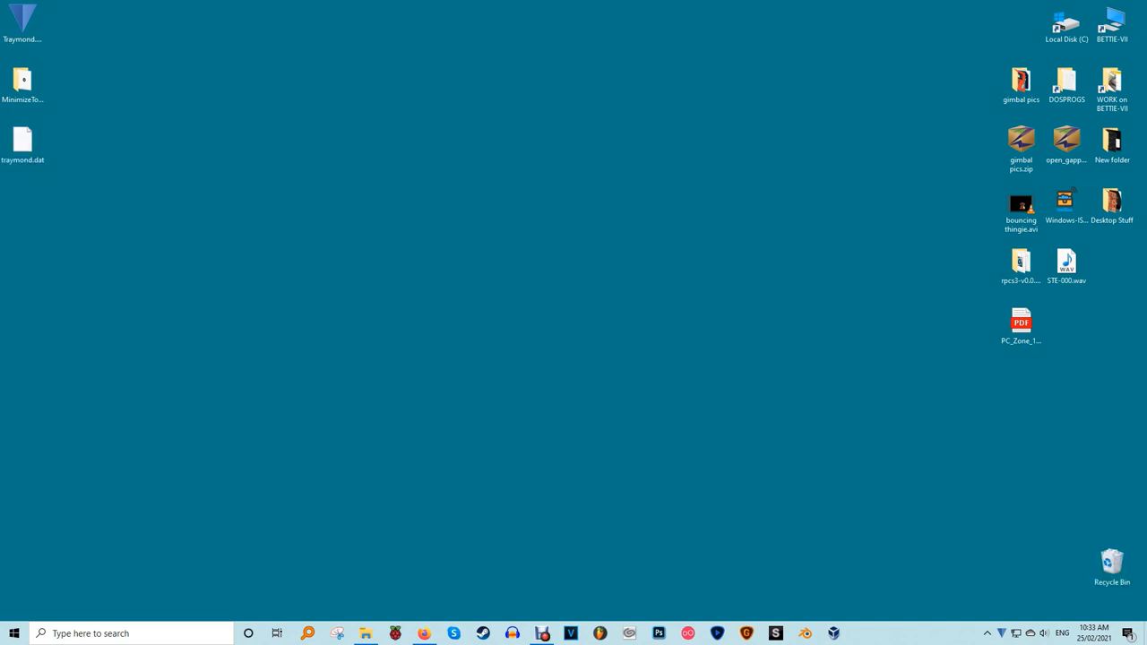
left_click(987, 630)
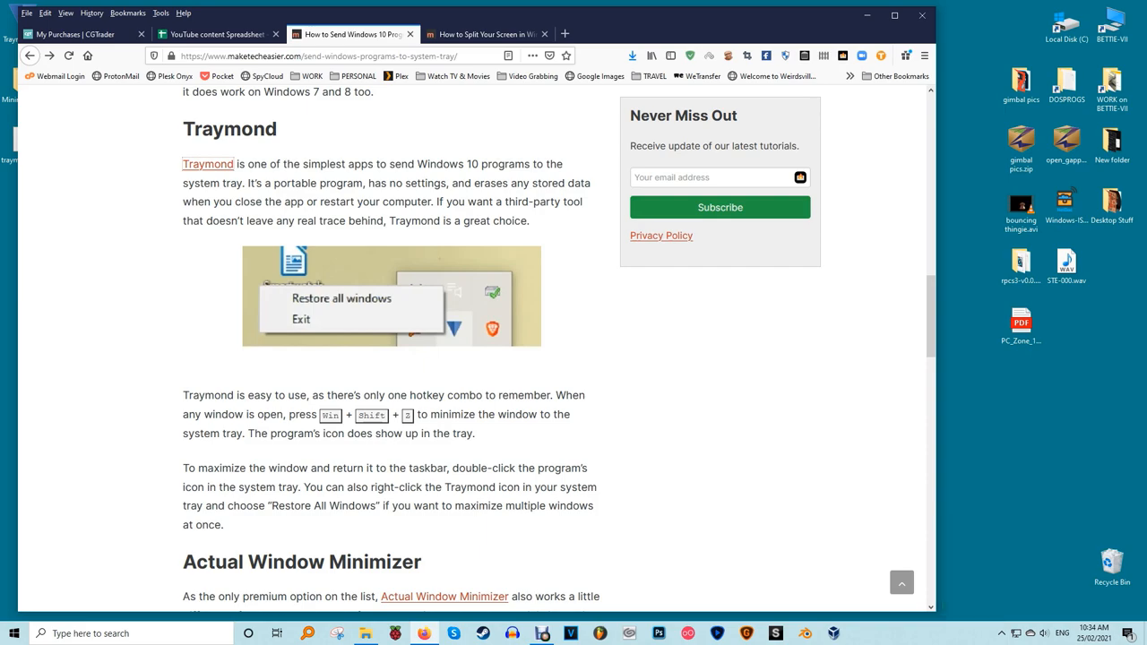
Step: Download the Actual Window Minimizer installer (awmsetup.exe) from its website
left_click(444, 595)
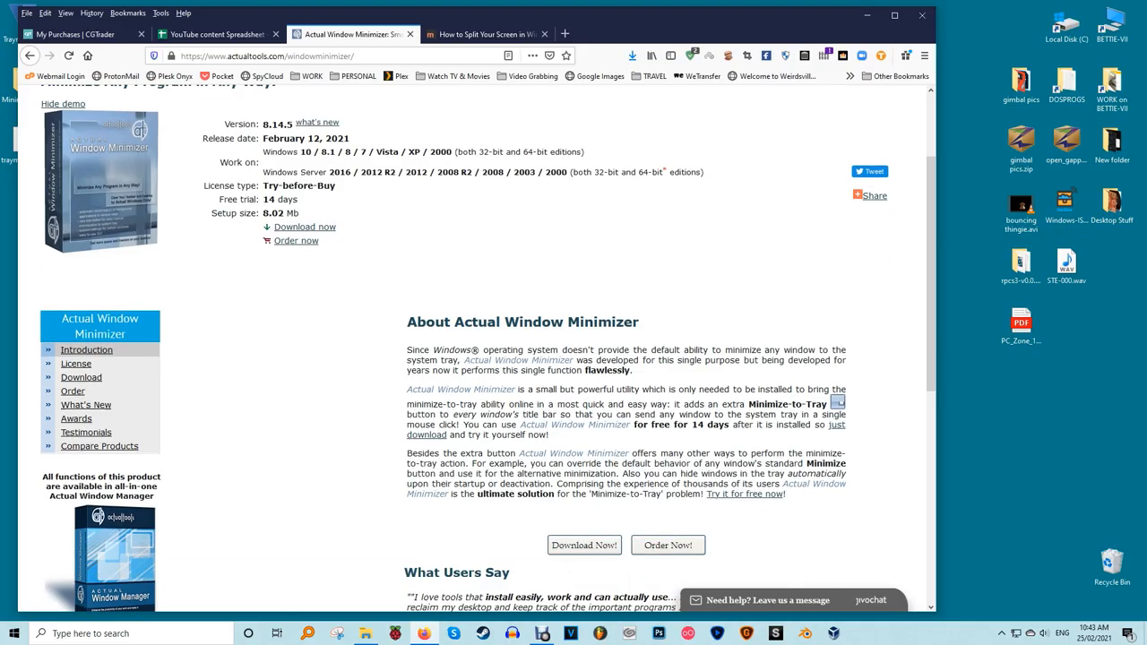
scroll("down", 3)
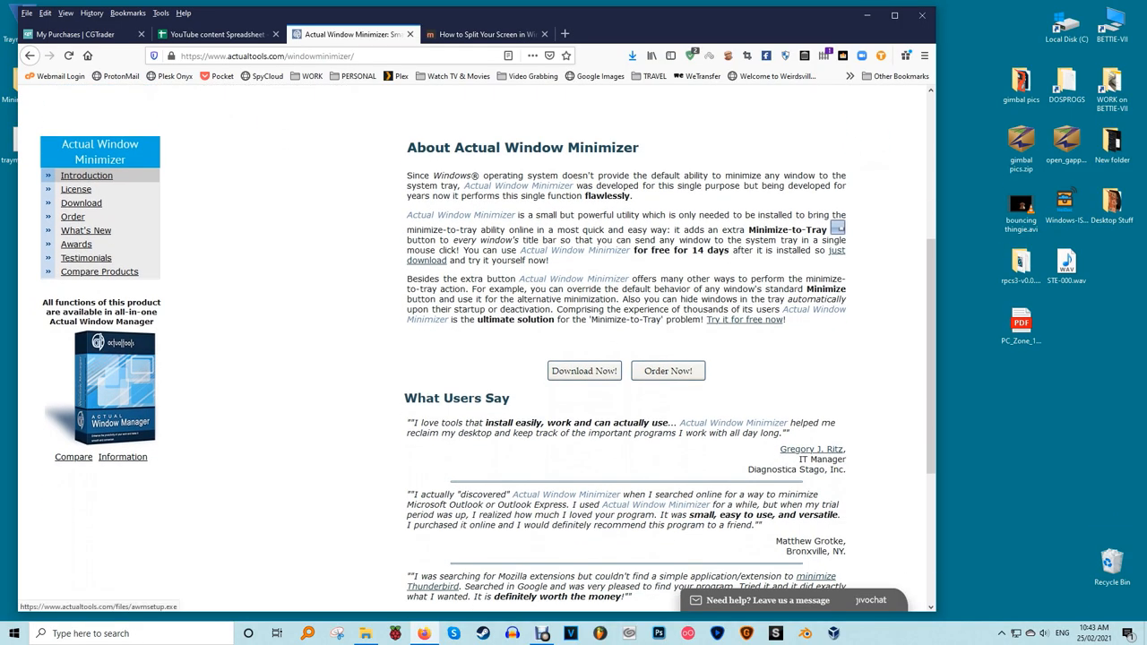
left_click(584, 369)
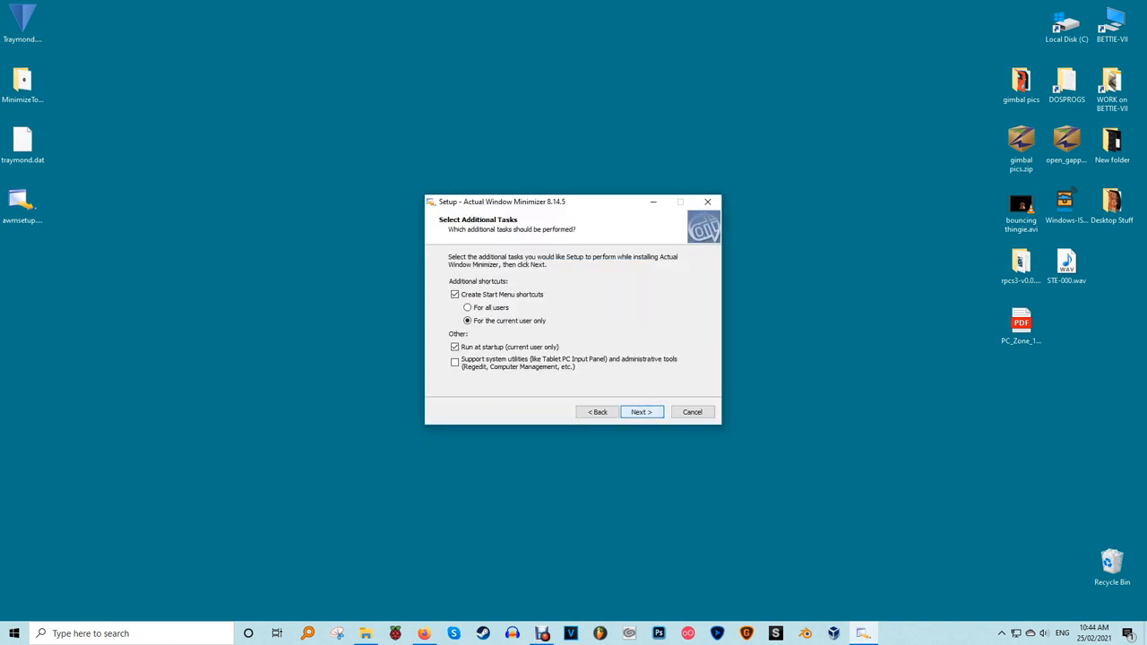
Step: Finish the Actual Window Minimizer setup and send the Readme Notepad window to the tray
left_click(642, 410)
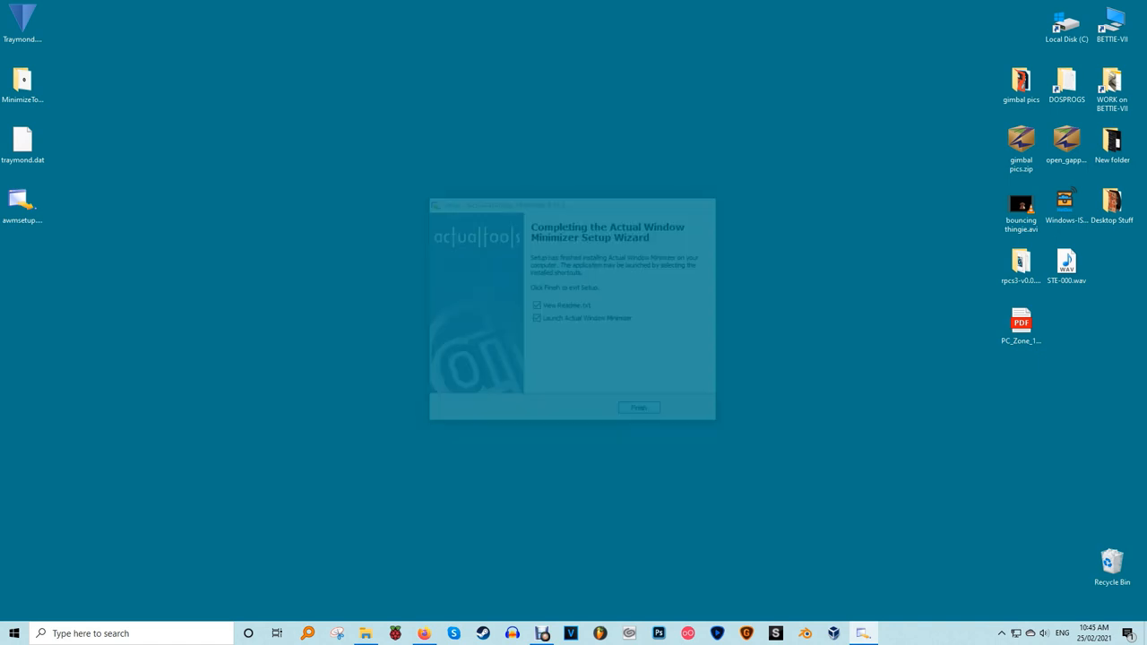
left_click(638, 407)
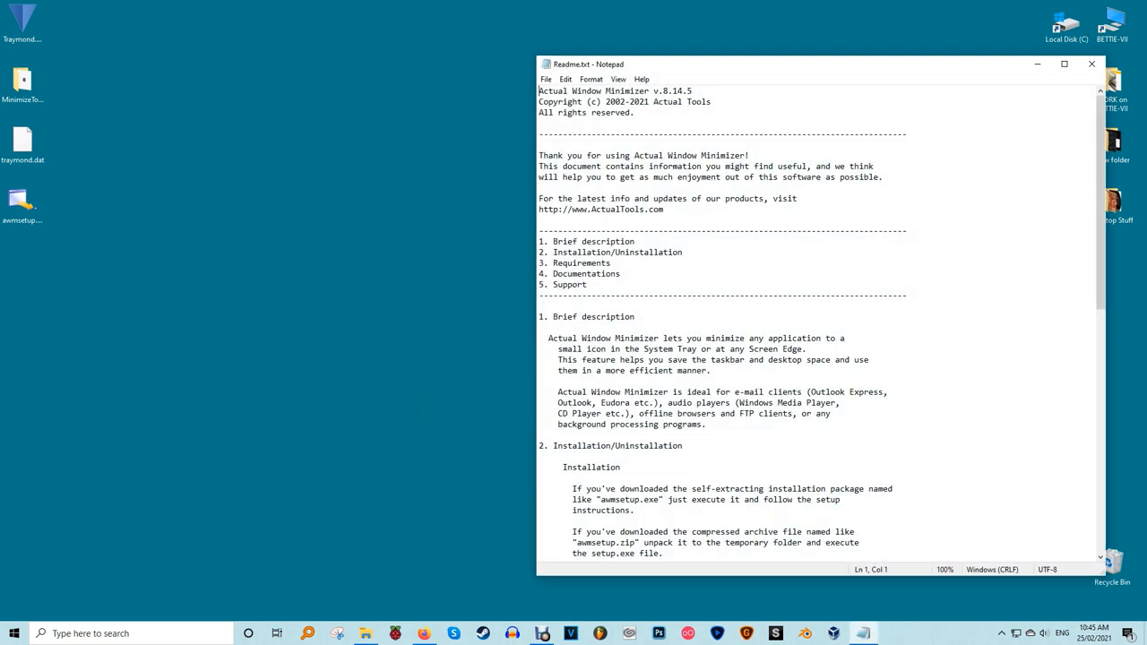
left_click_drag(806, 65, 664, 62)
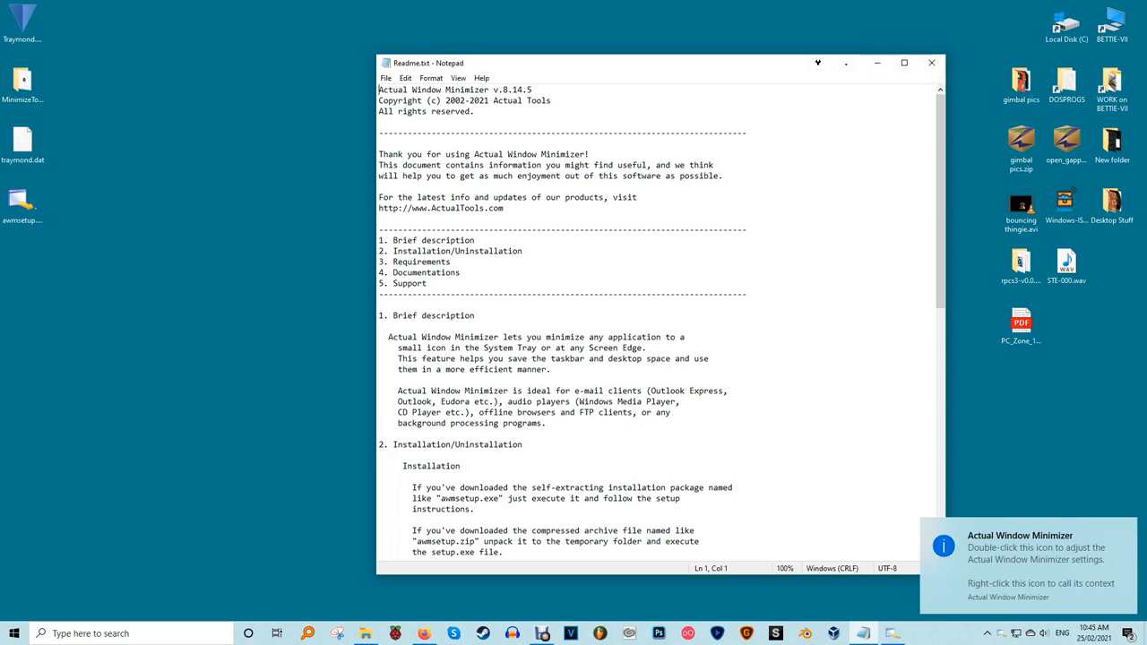
left_click_drag(660, 63, 527, 61)
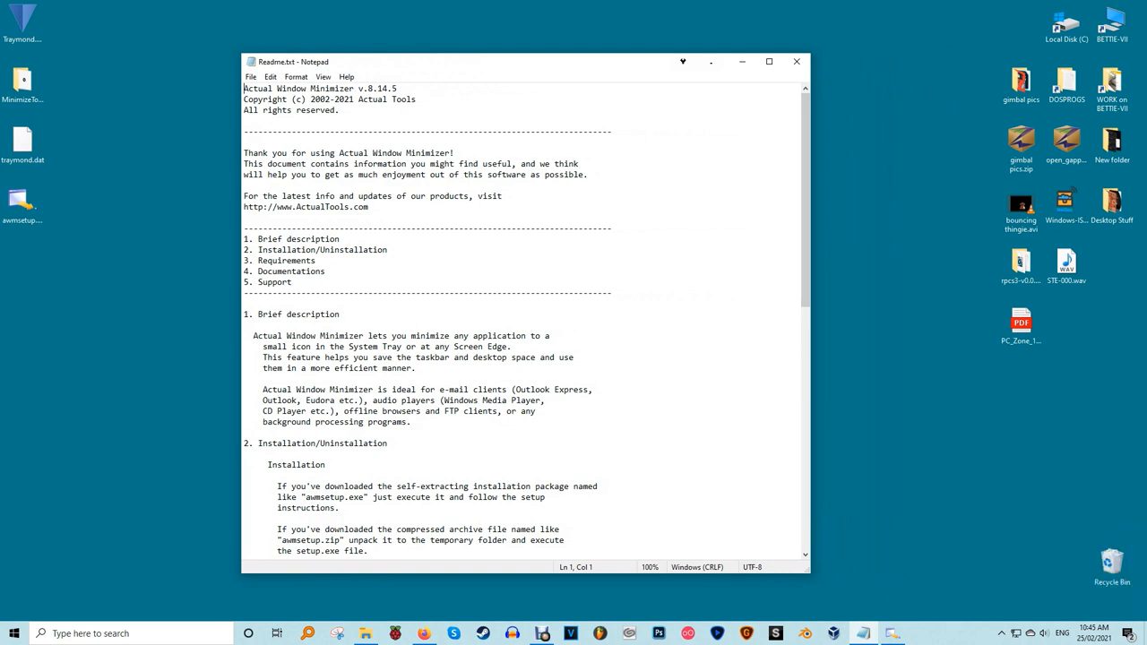
mouse_move(681, 61)
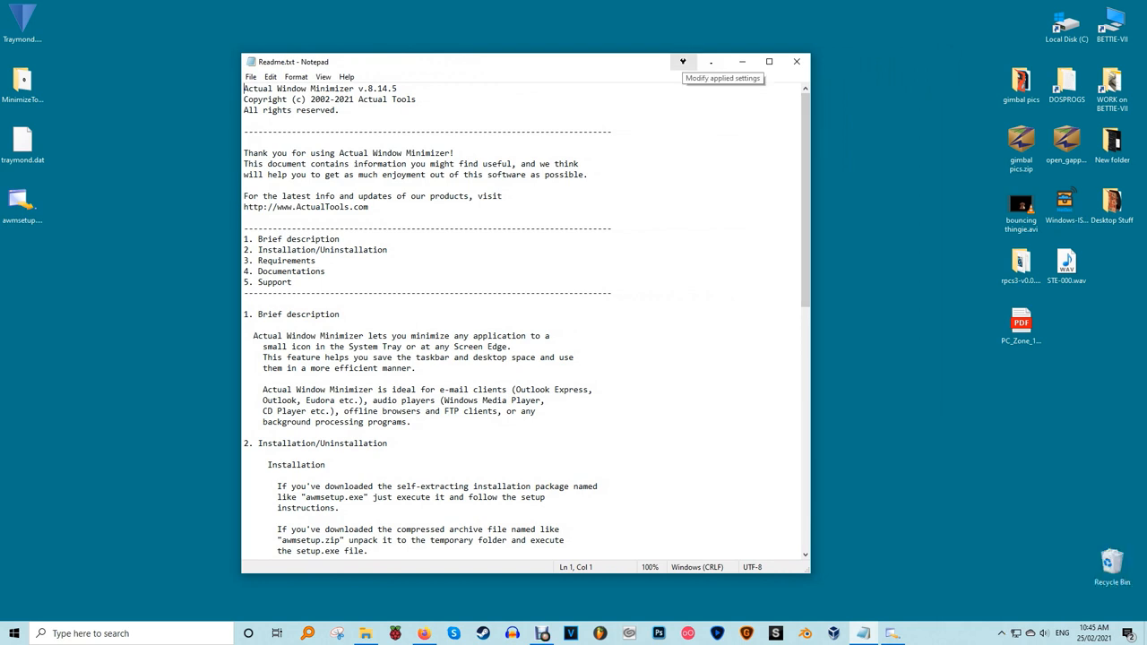
mouse_move(717, 61)
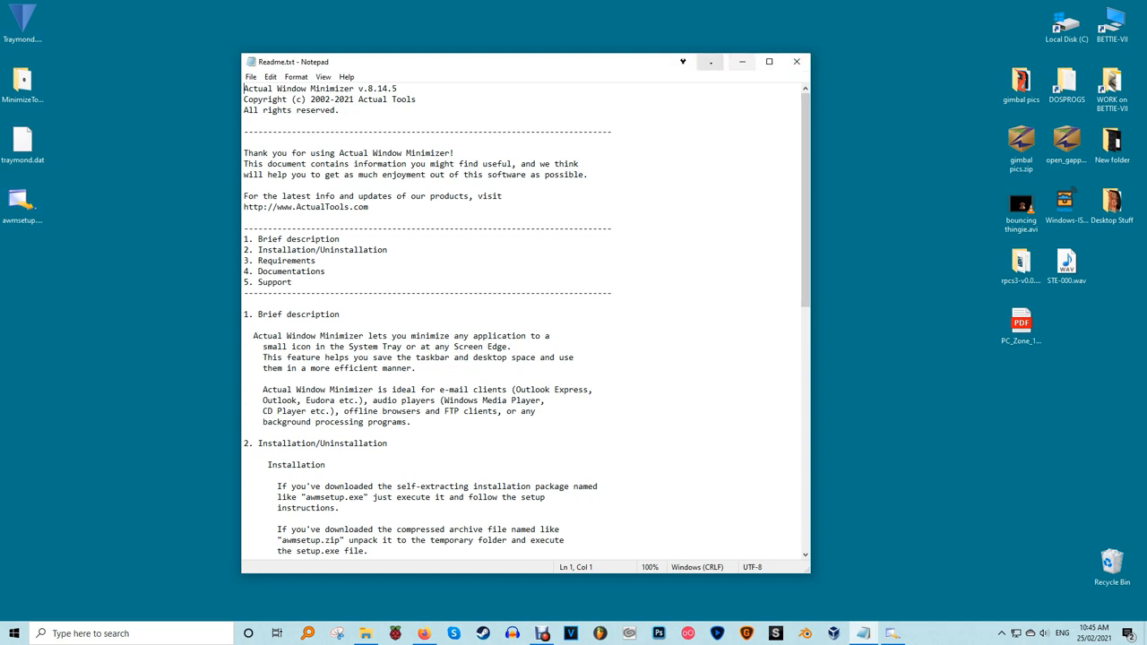
mouse_move(713, 61)
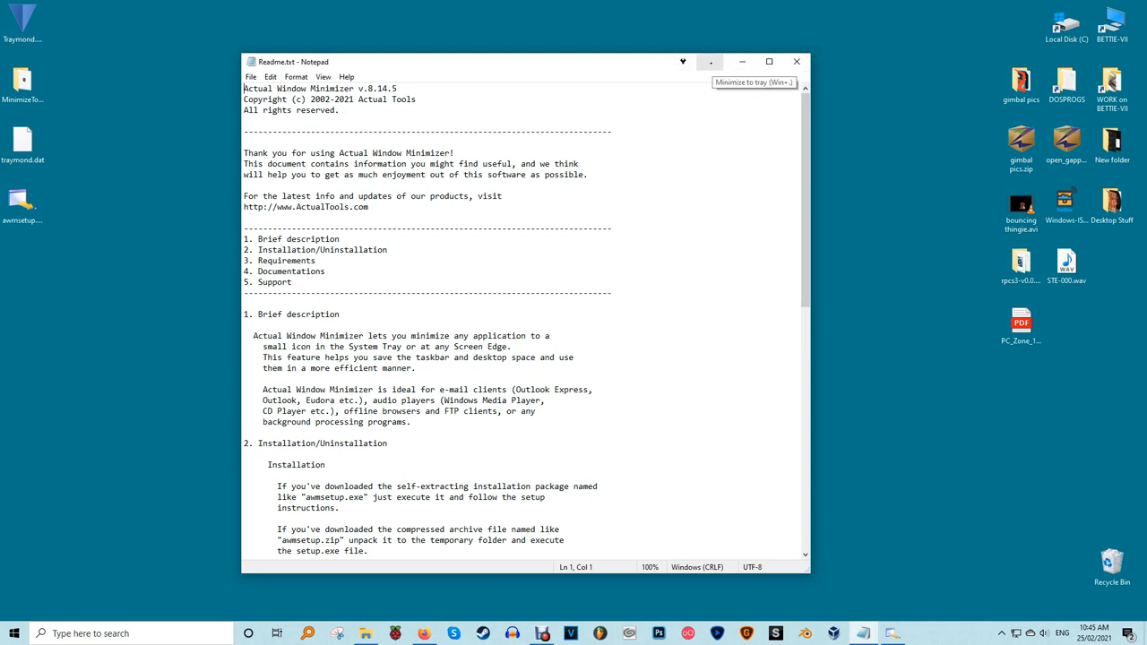
left_click(712, 61)
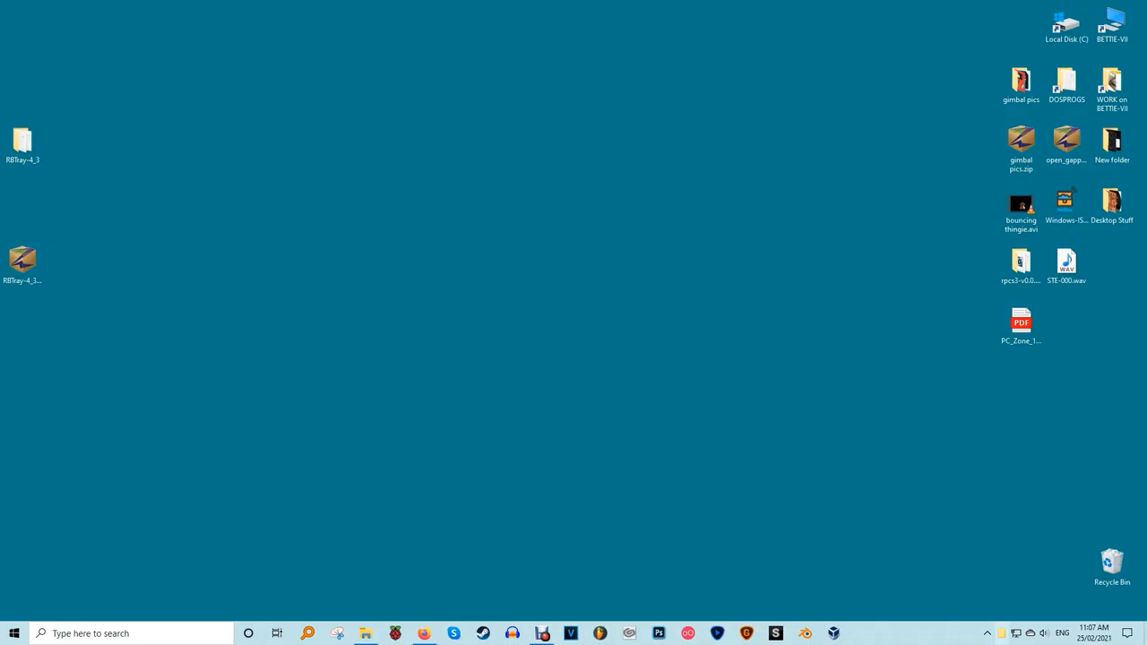
Step: Launch RBTray, hide the moon image folder window to the tray and restore it from the tray overflow
double_click(21, 135)
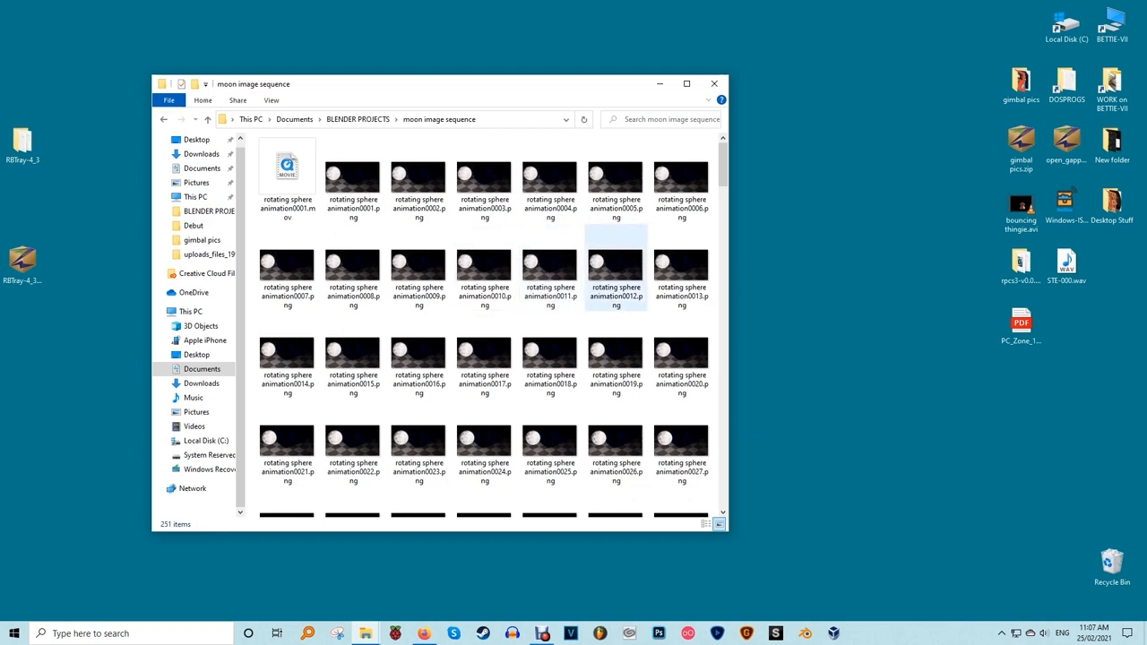
left_click(484, 269)
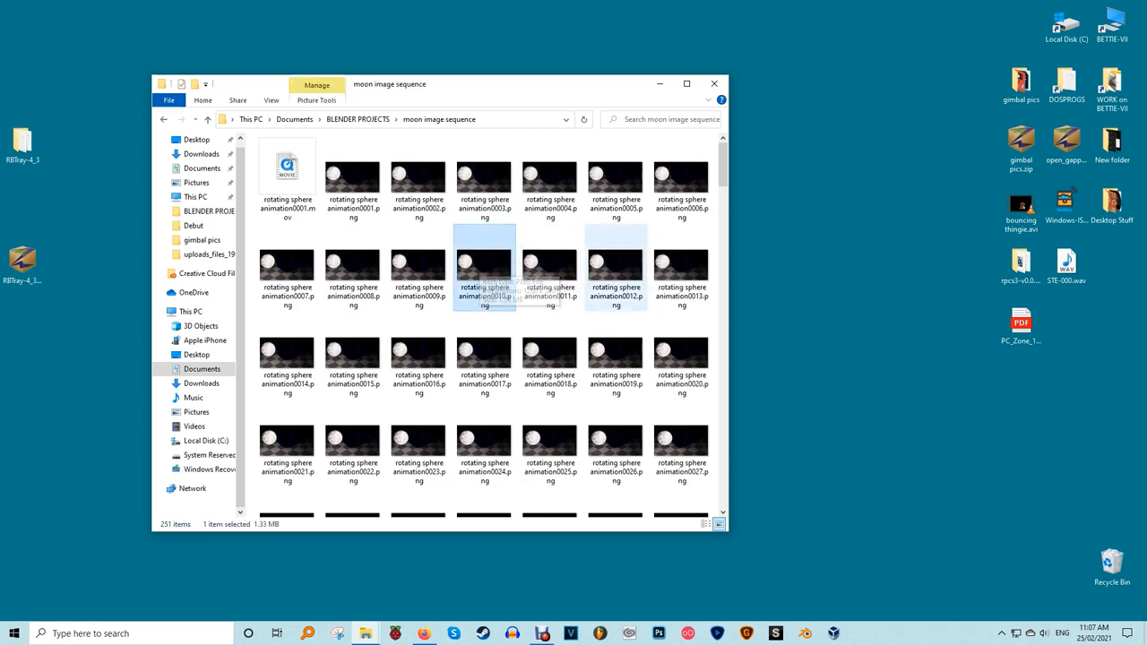
left_click(484, 265)
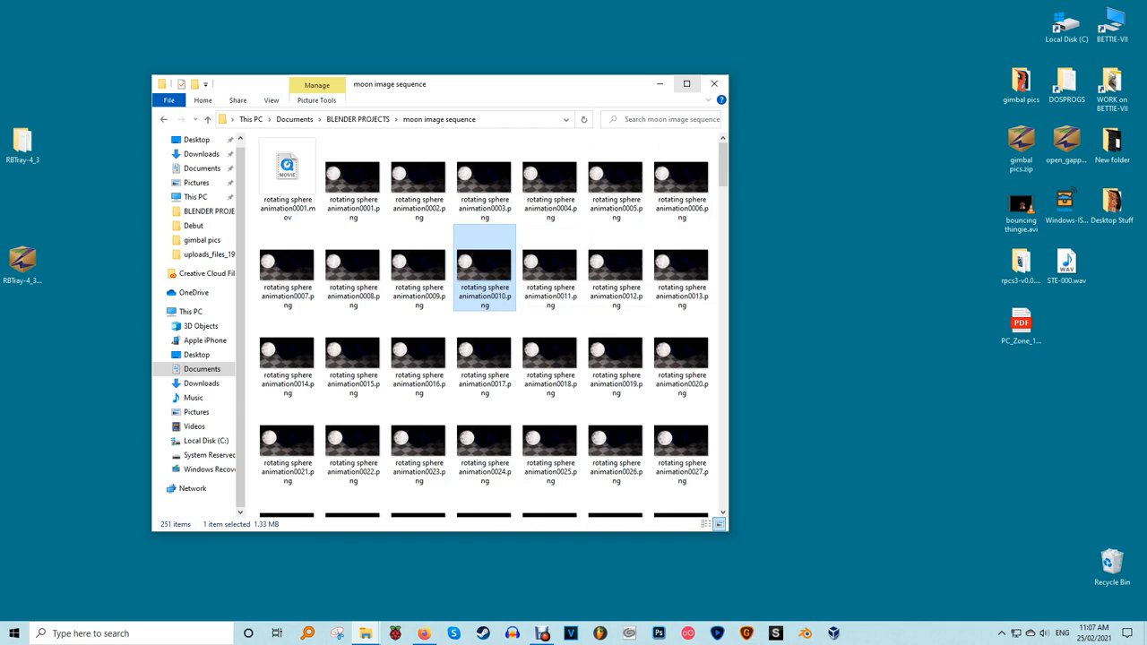
mouse_move(685, 83)
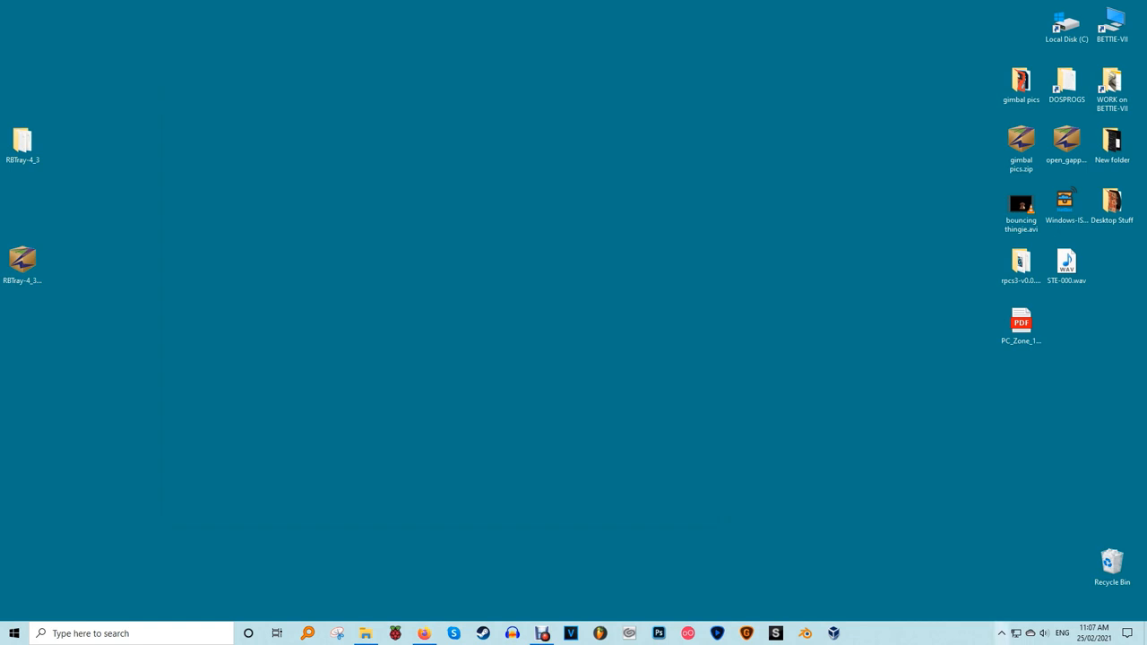
left_click(1001, 631)
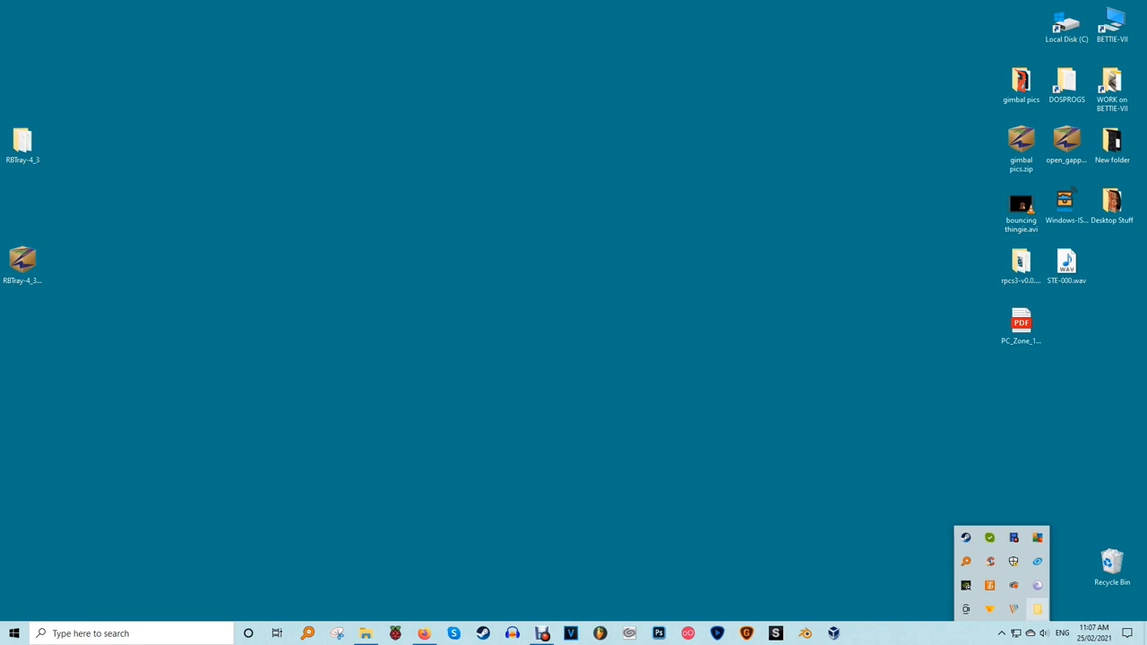
left_click(369, 634)
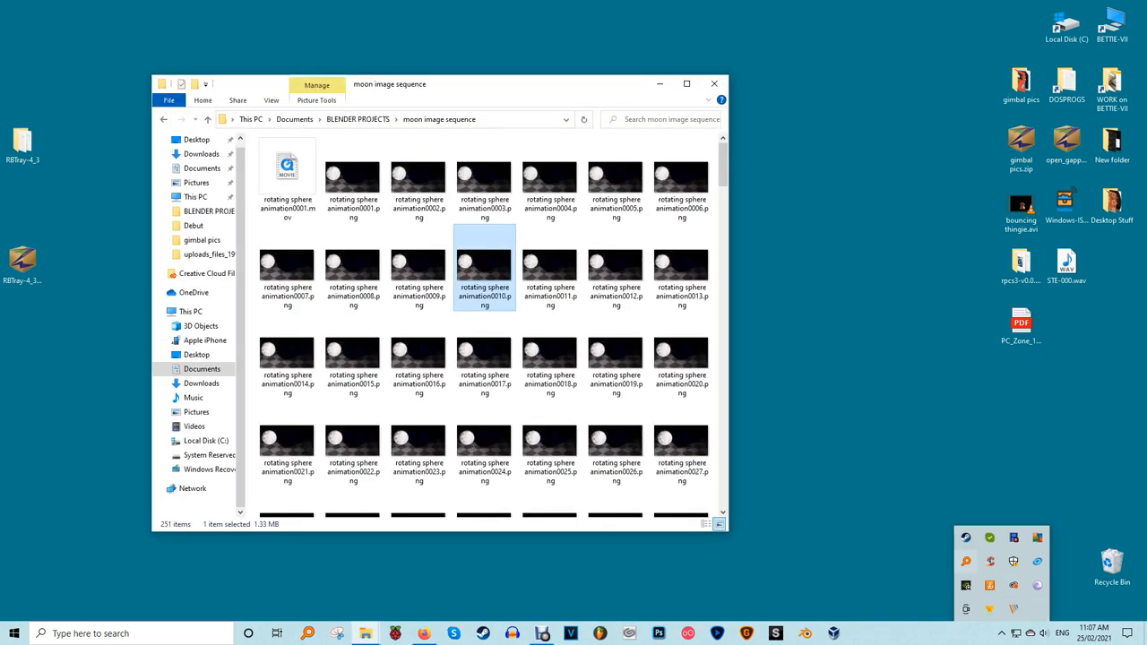